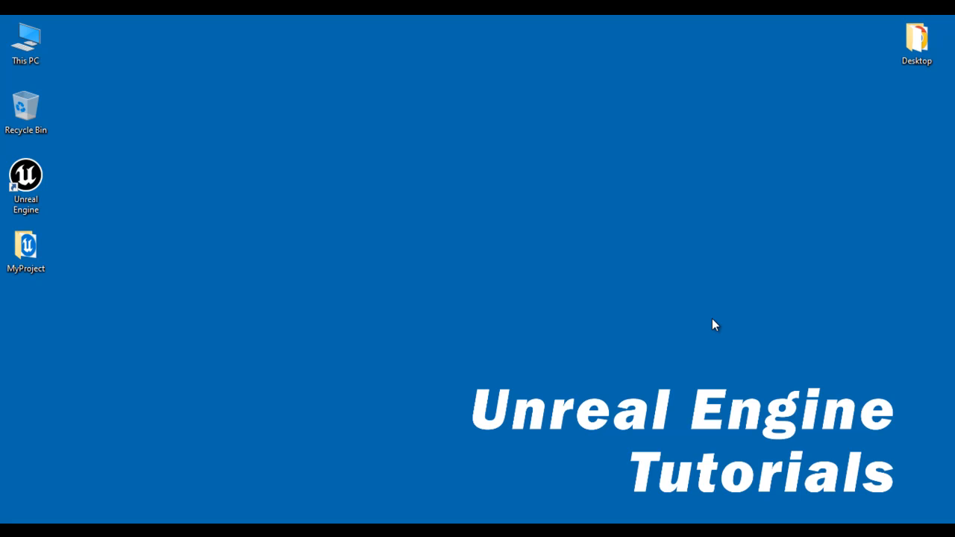
pyautogui.moveTo(716, 321)
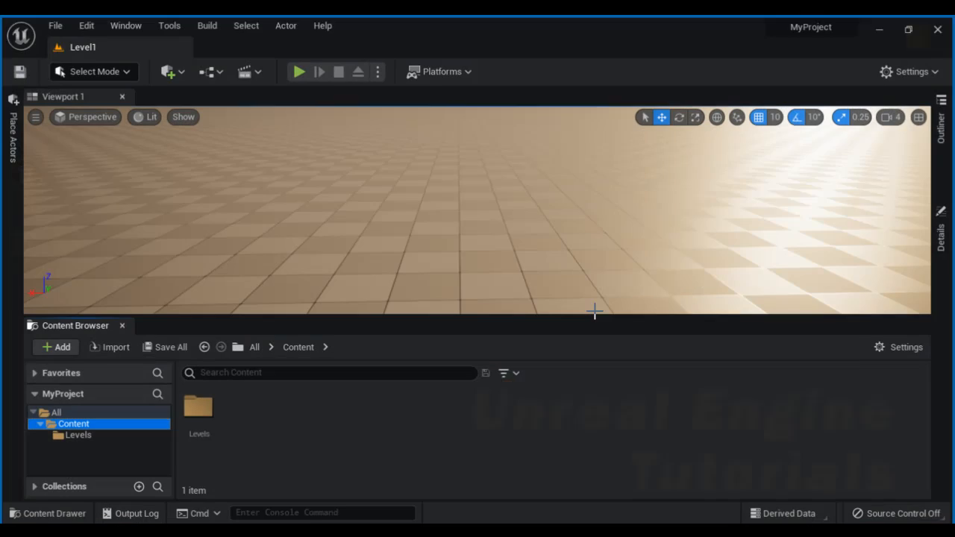
# - Add a Materials folder under Content holding a new material named M_Glass
pyautogui.rightClick(74, 424)
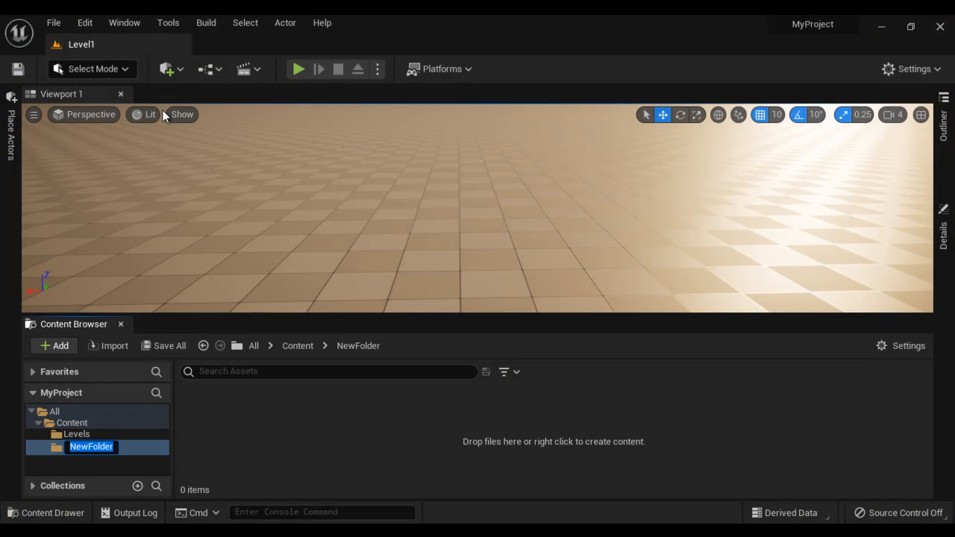
pyautogui.write('Materials')
pyautogui.write('Glass')
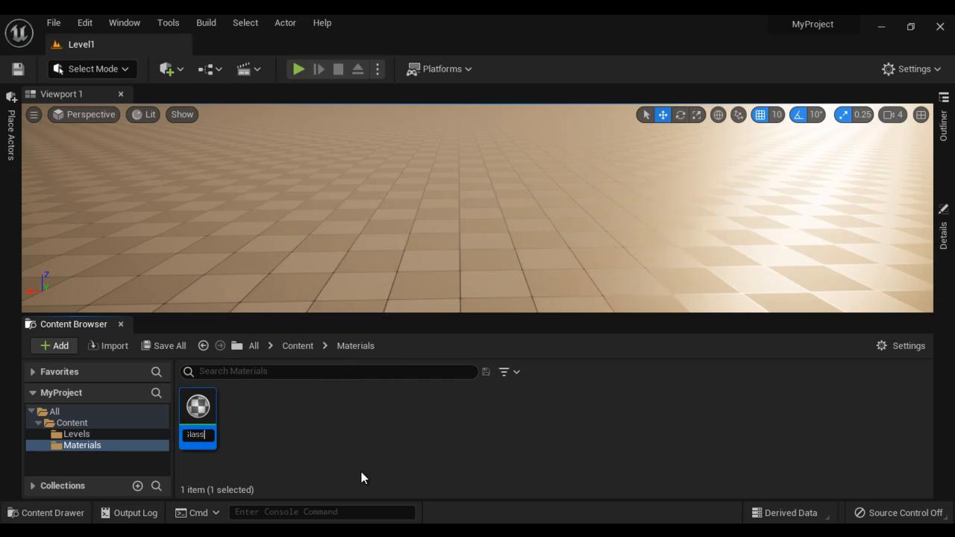
pyautogui.press('enter')
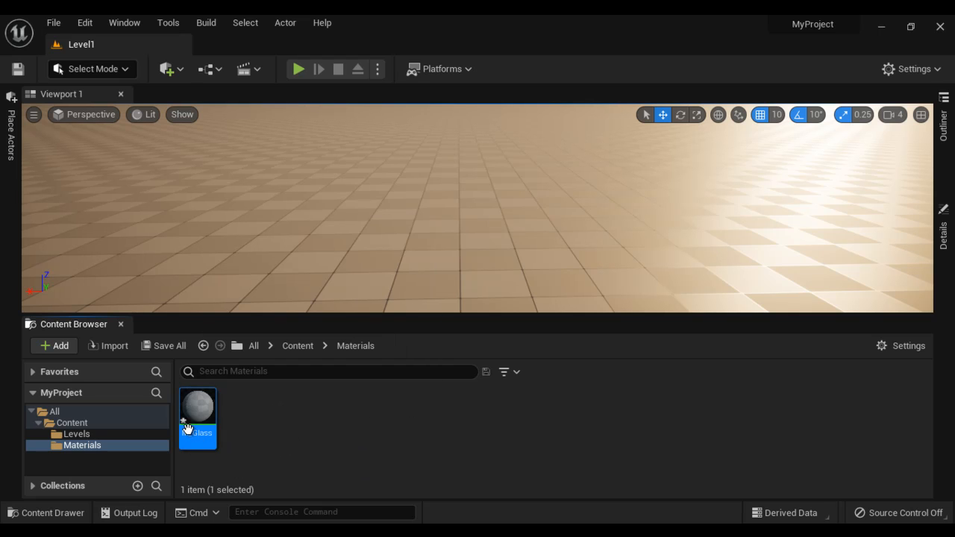
# - Open M_Glass in the Material Editor and list its Blend Mode options in Details
pyautogui.doubleClick(197, 415)
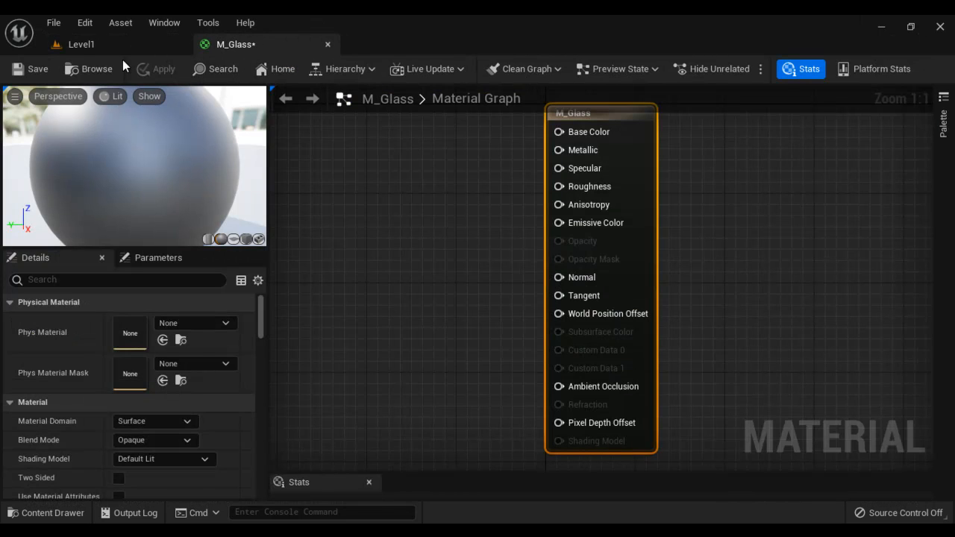
pyautogui.moveTo(323, 332)
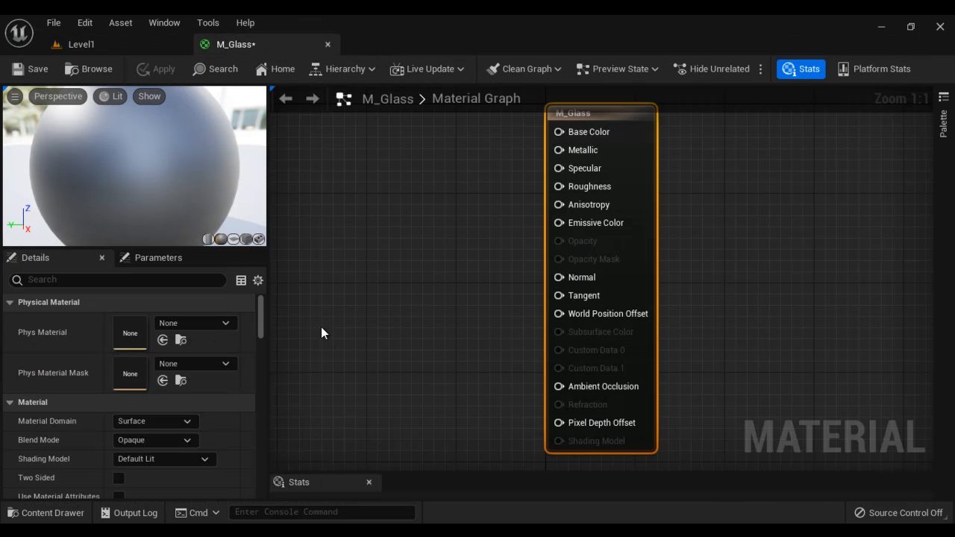
pyautogui.moveTo(424, 291)
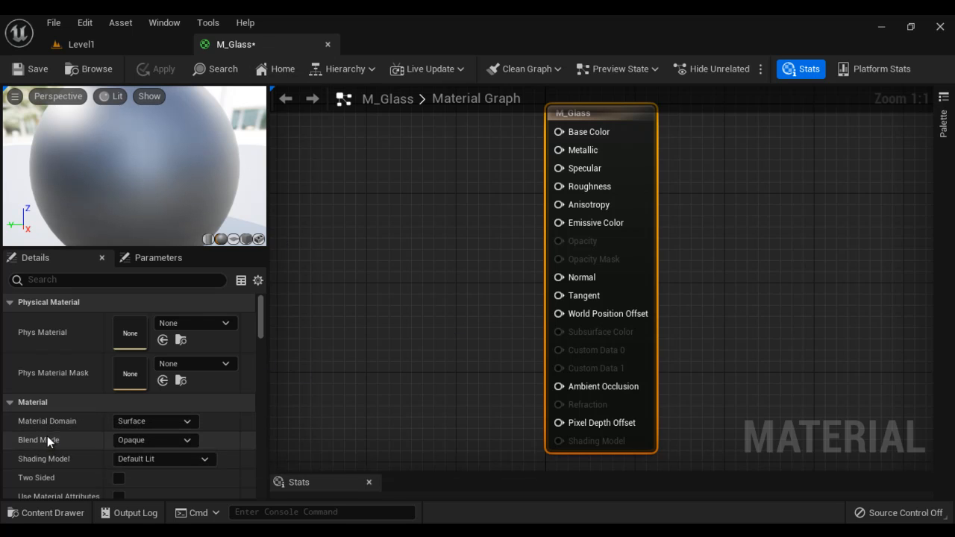
pyautogui.scroll(-3)
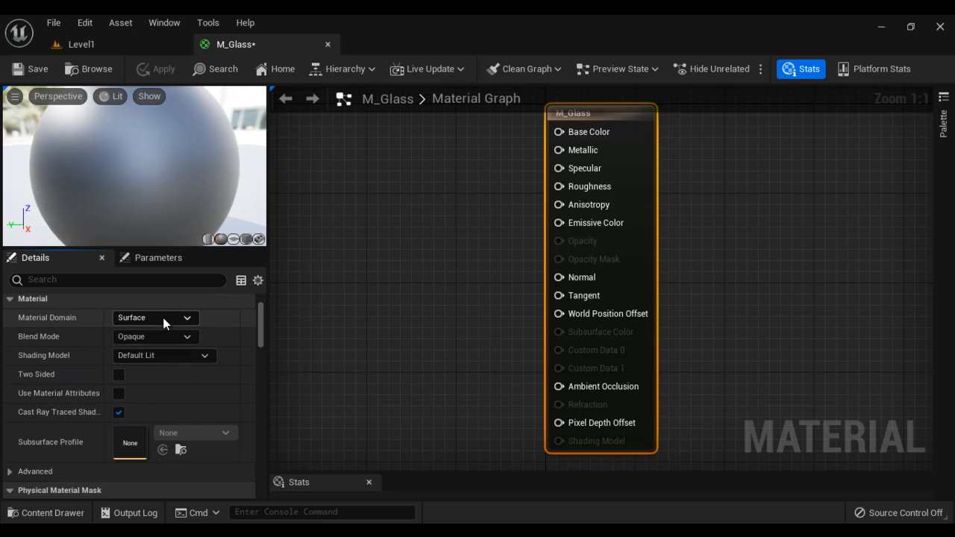
pyautogui.moveTo(396, 327)
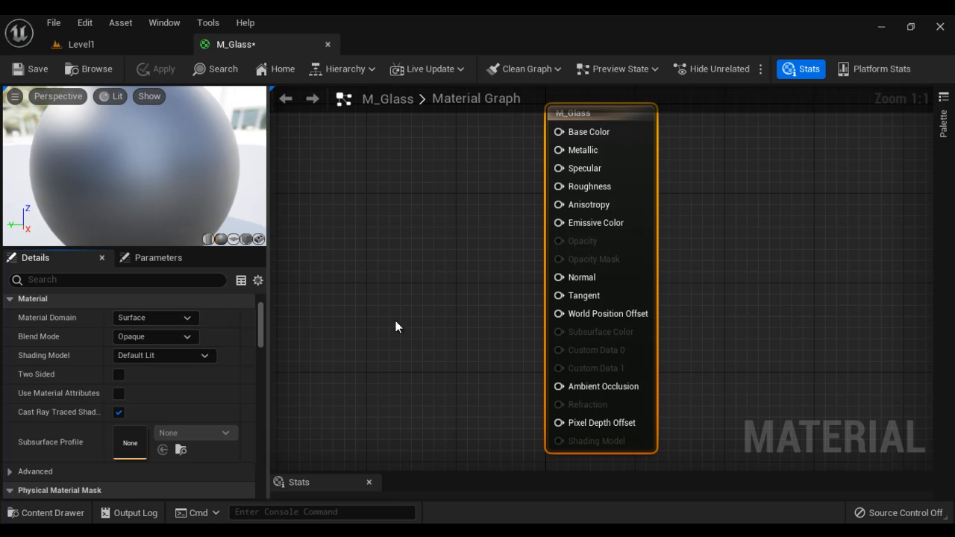
pyautogui.moveTo(499, 295)
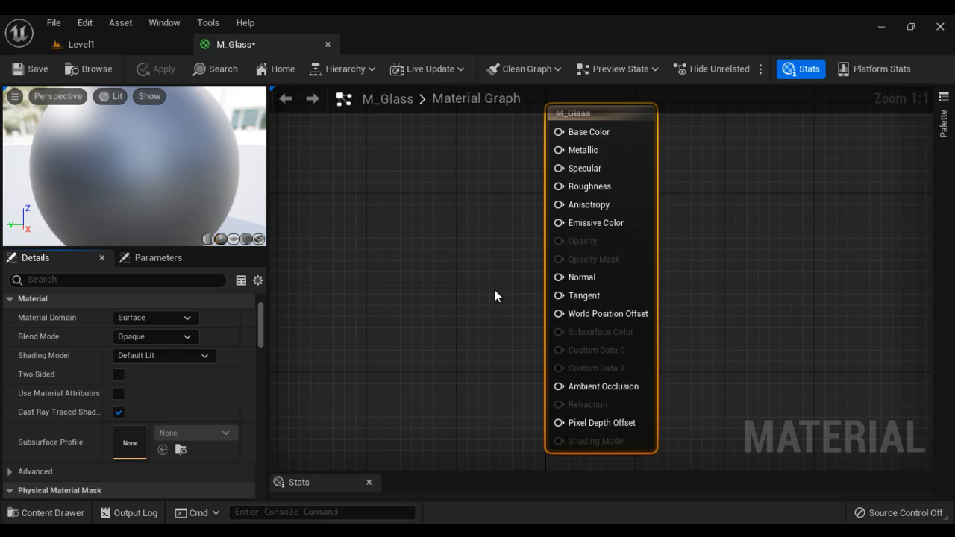
pyautogui.moveTo(48, 337)
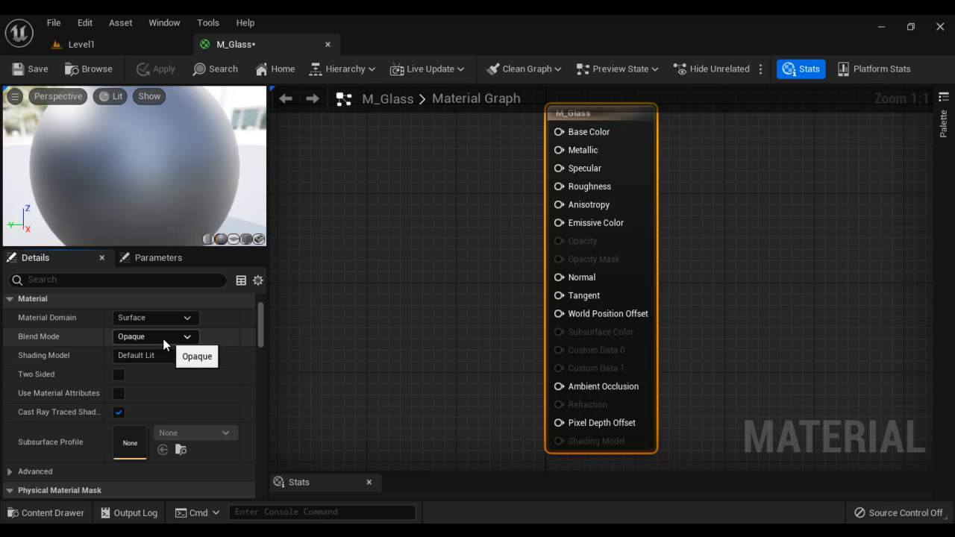
pyautogui.click(155, 338)
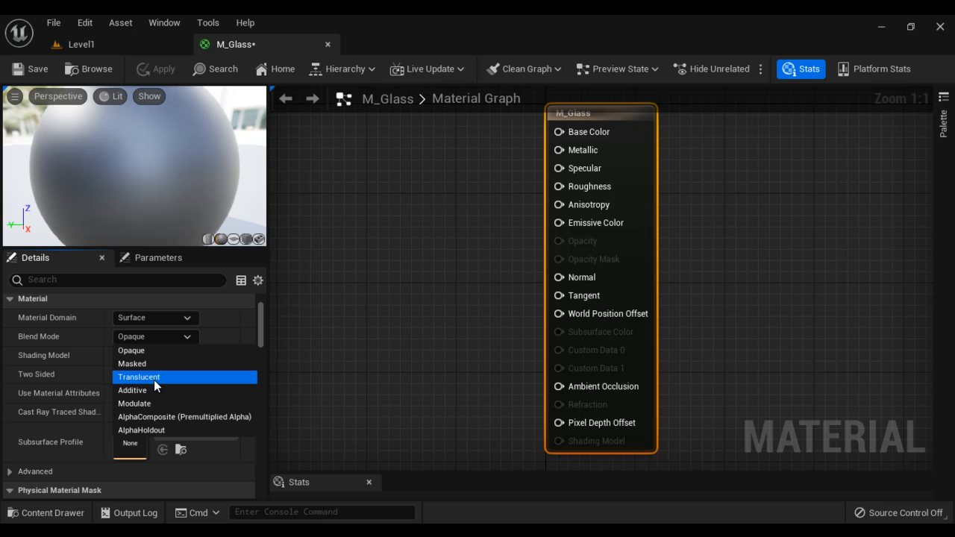
# - Set Blend Mode to Translucent and enable Two Sided rendering, toggling it to compare
pyautogui.click(137, 376)
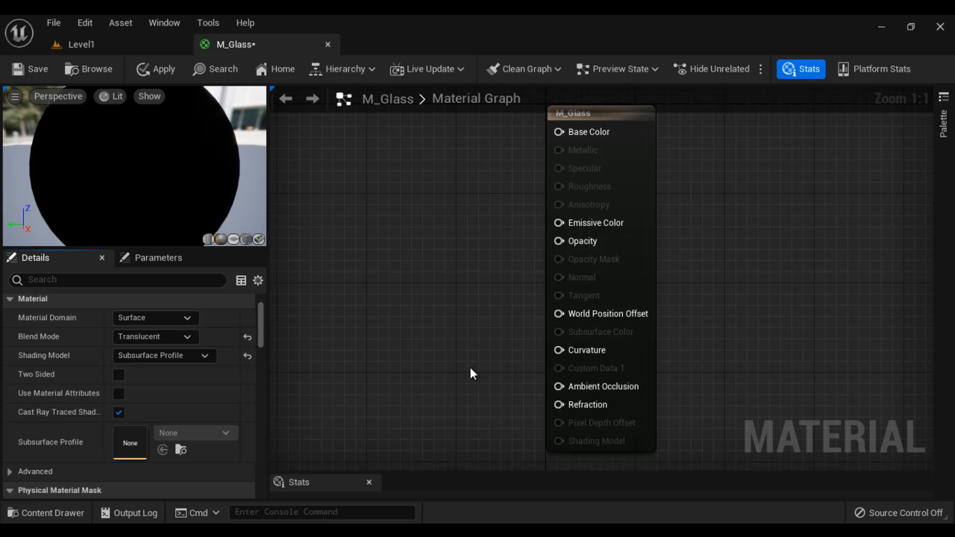
pyautogui.moveTo(456, 374)
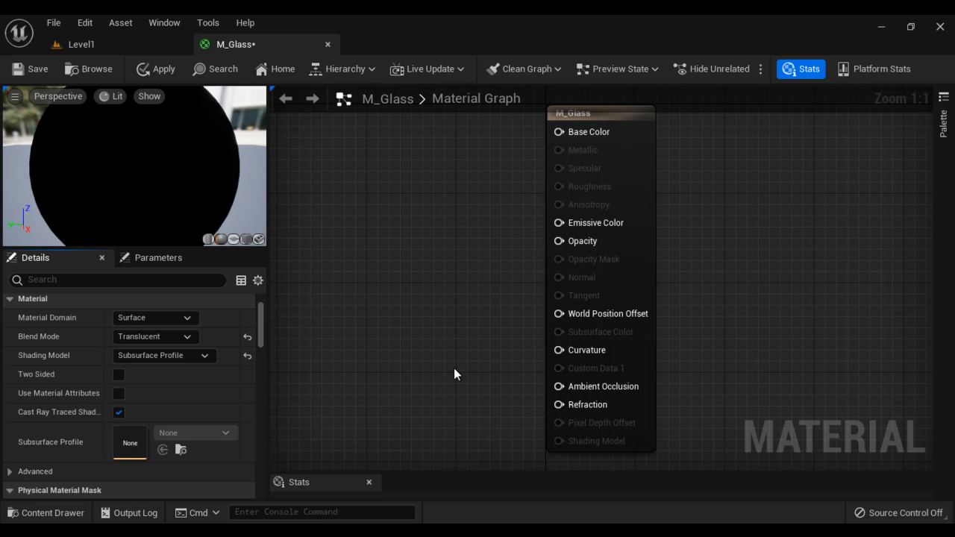
pyautogui.moveTo(439, 295)
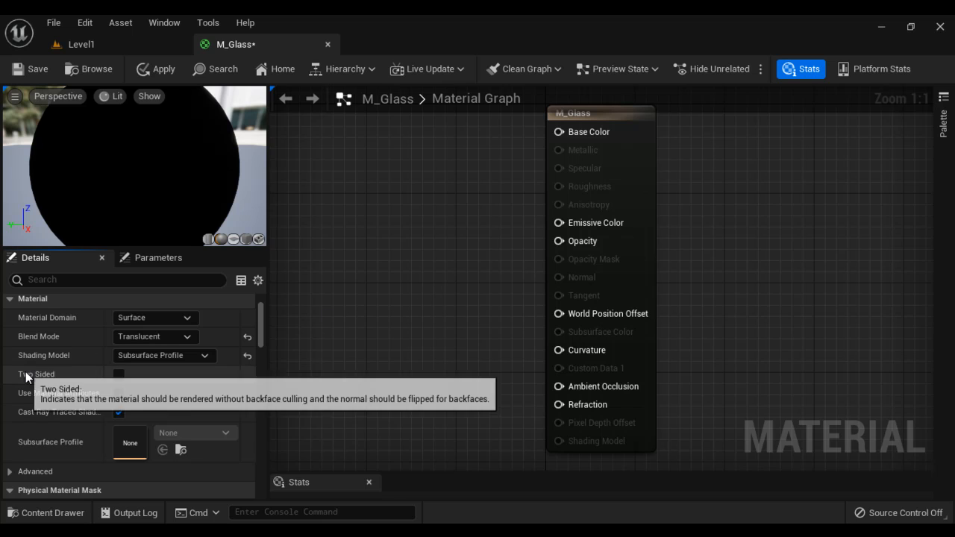
pyautogui.click(120, 373)
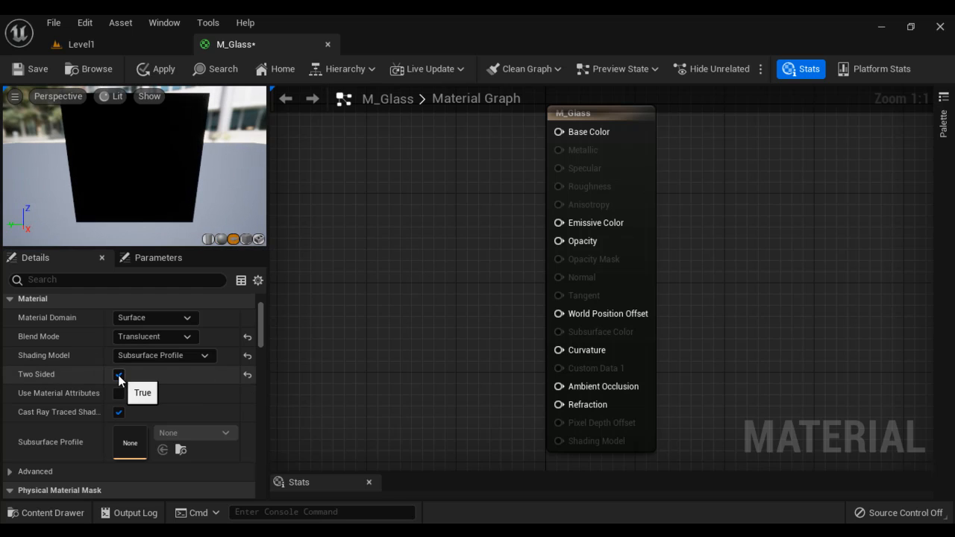
pyautogui.click(118, 373)
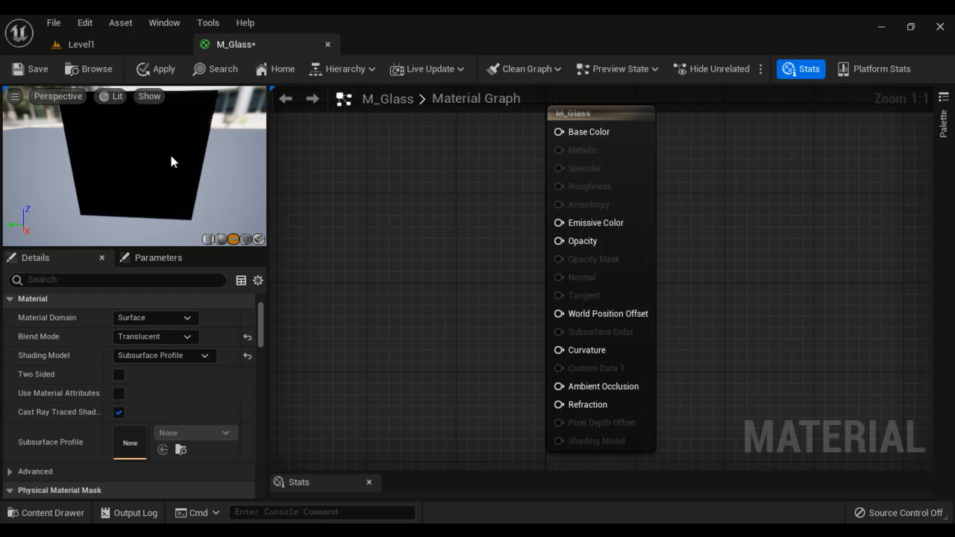
pyautogui.click(120, 374)
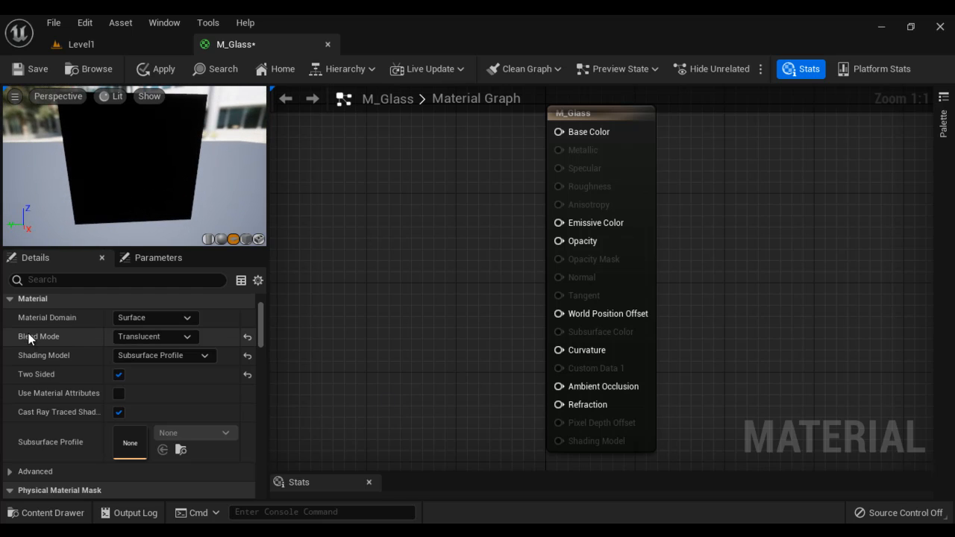
pyautogui.moveTo(61, 338)
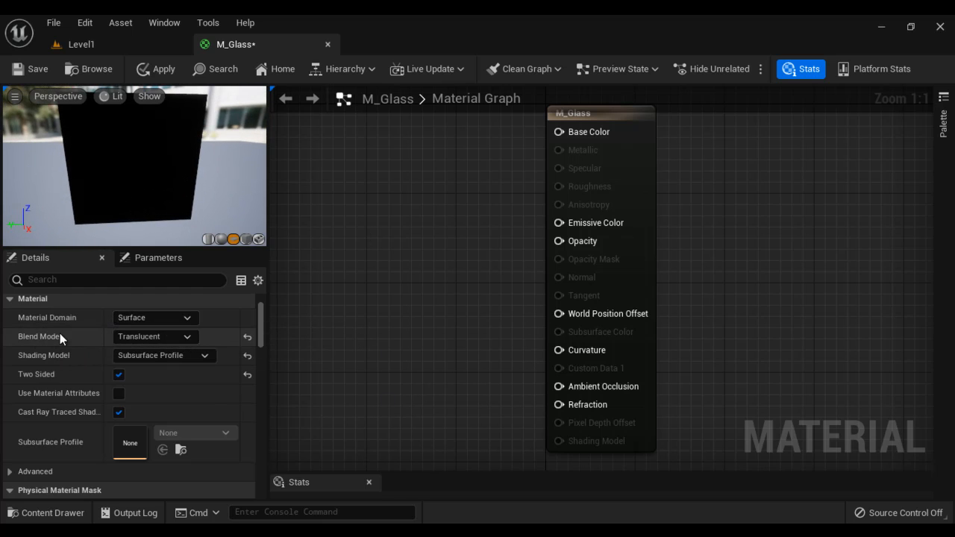
pyautogui.moveTo(161, 342)
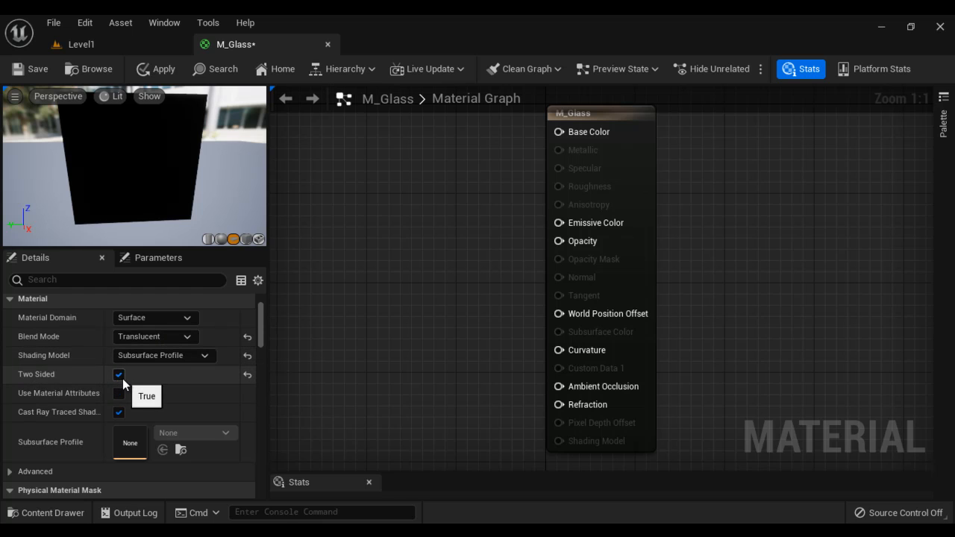
pyautogui.moveTo(594, 179)
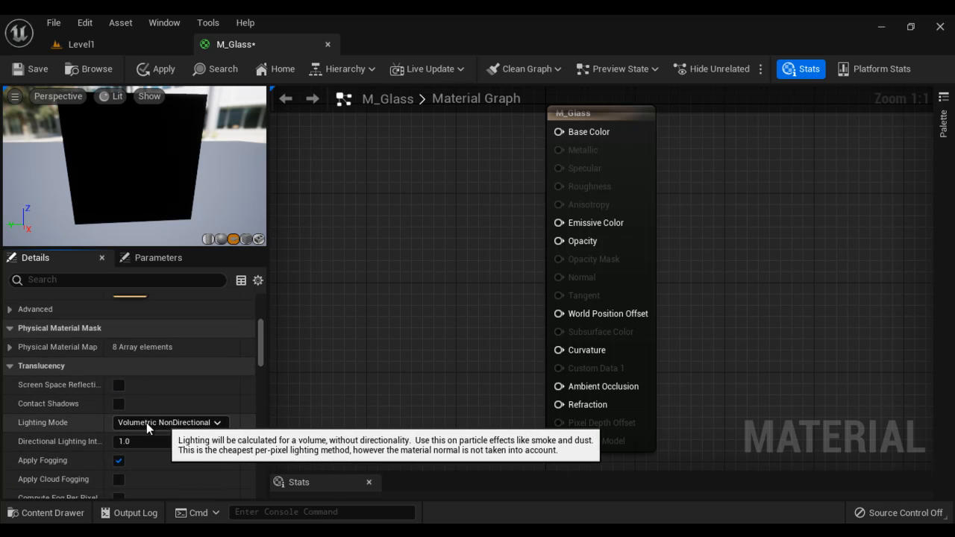
# - Set the translucency Lighting Mode to Surface TranslucencyVolume
pyautogui.click(167, 422)
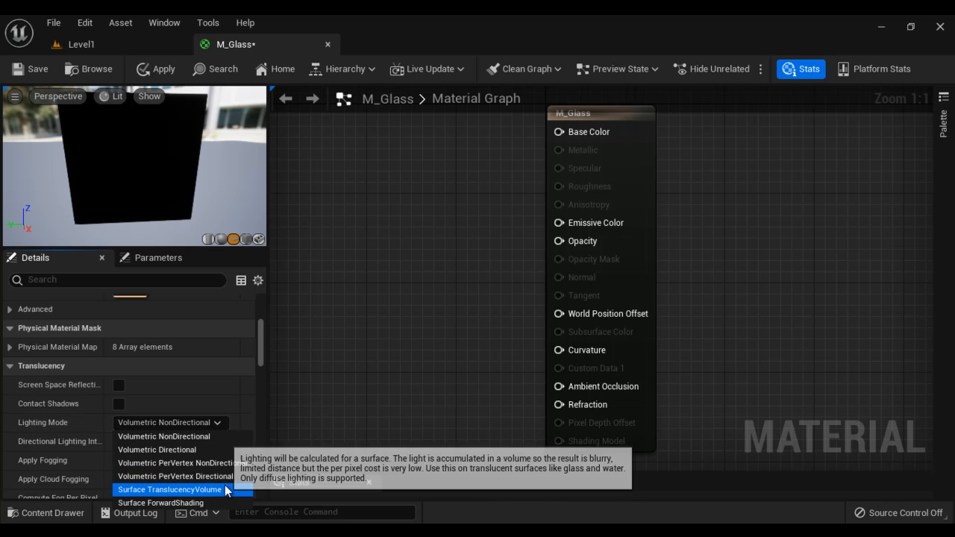
pyautogui.click(171, 490)
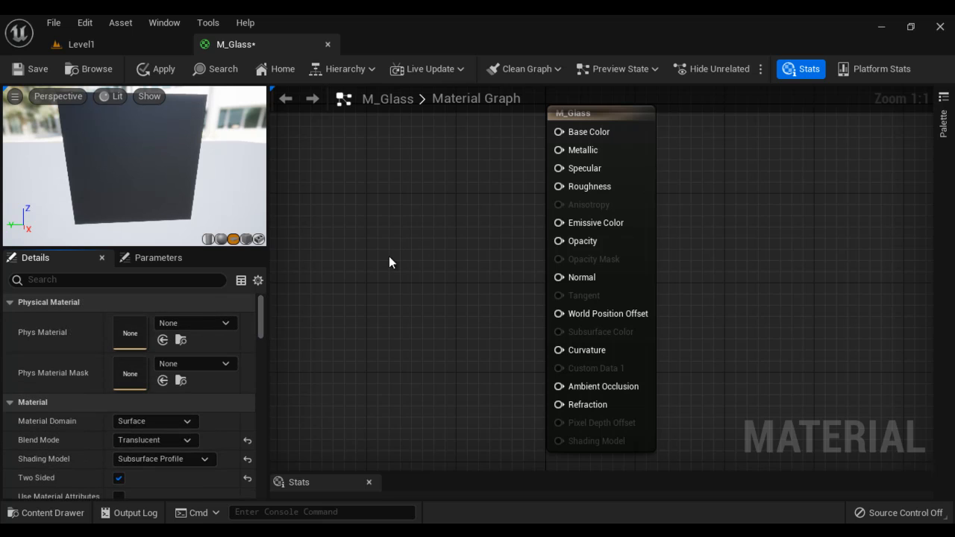
pyautogui.moveTo(418, 254)
pyautogui.write('c')
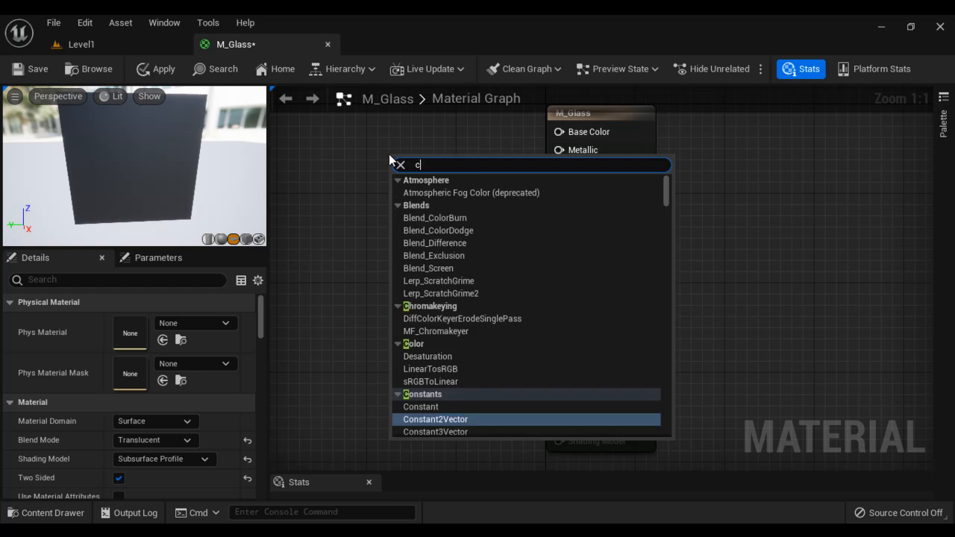
# - Make the Constant3Vector white and wire it into Base Color
pyautogui.click(436, 432)
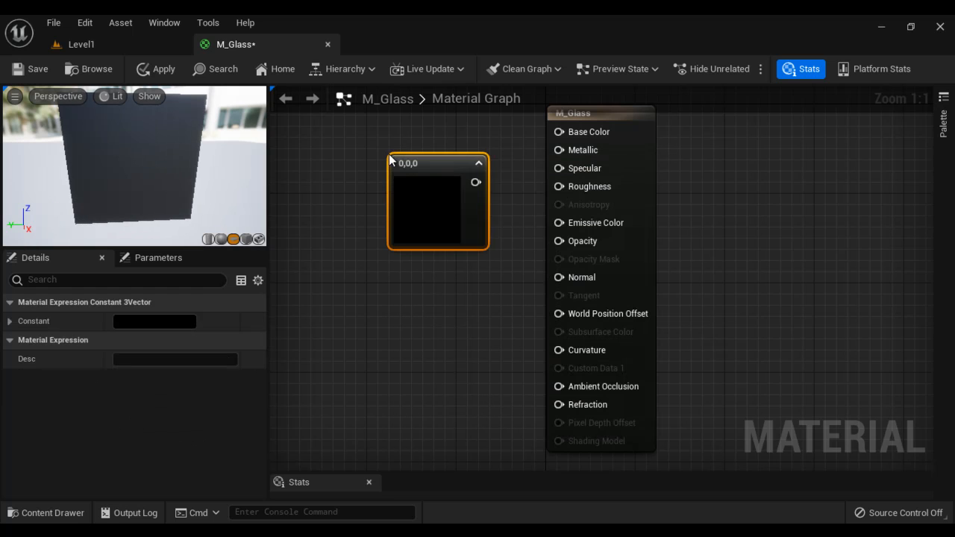
pyautogui.doubleClick(426, 209)
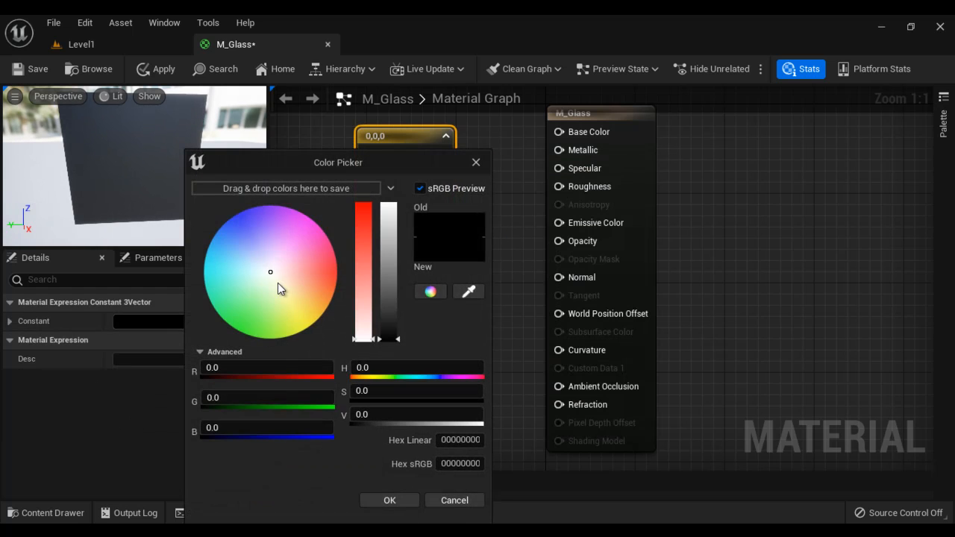
pyautogui.click(388, 500)
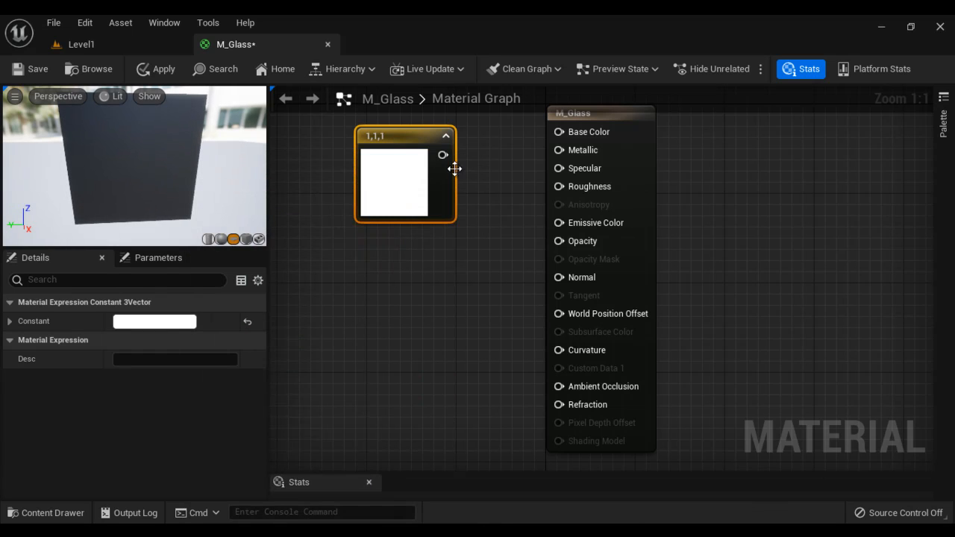
pyautogui.moveTo(442, 154); pyautogui.dragTo(558, 132)
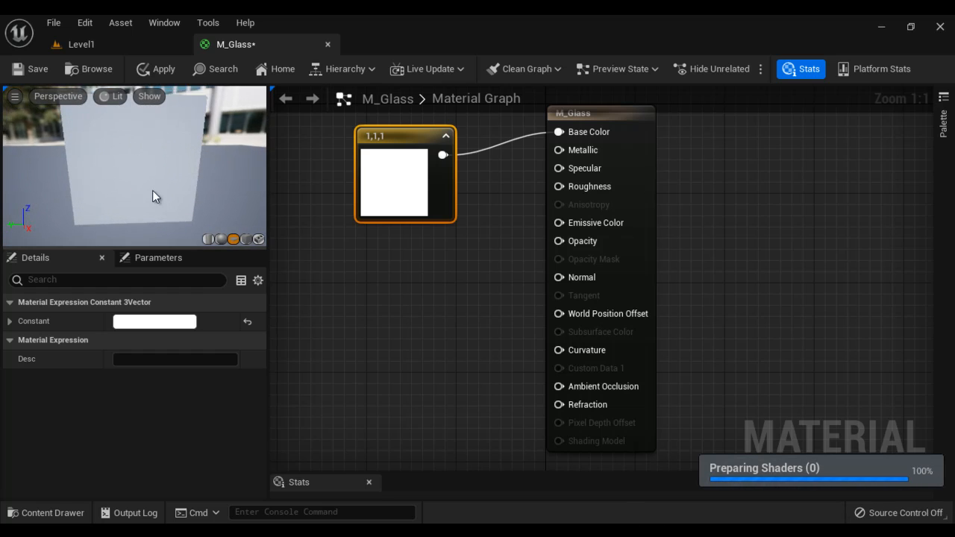
pyautogui.moveTo(573, 149)
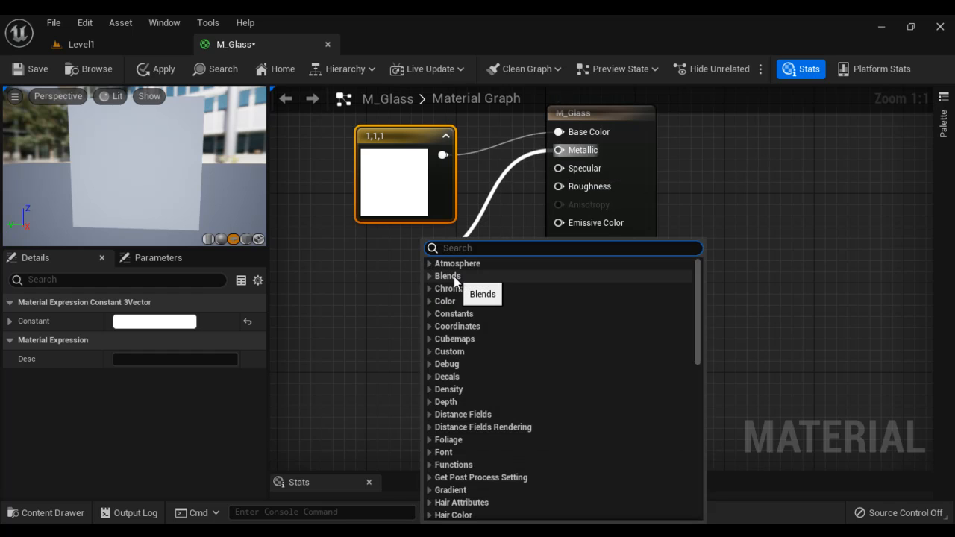
# - Add a Constant of value 1.0 feeding the Metallic input
pyautogui.write('con')
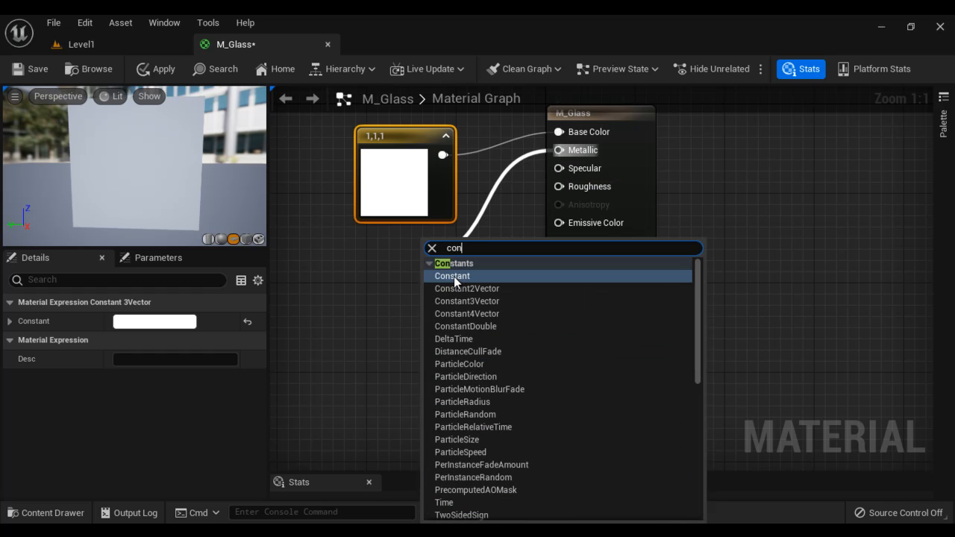
pyautogui.click(452, 275)
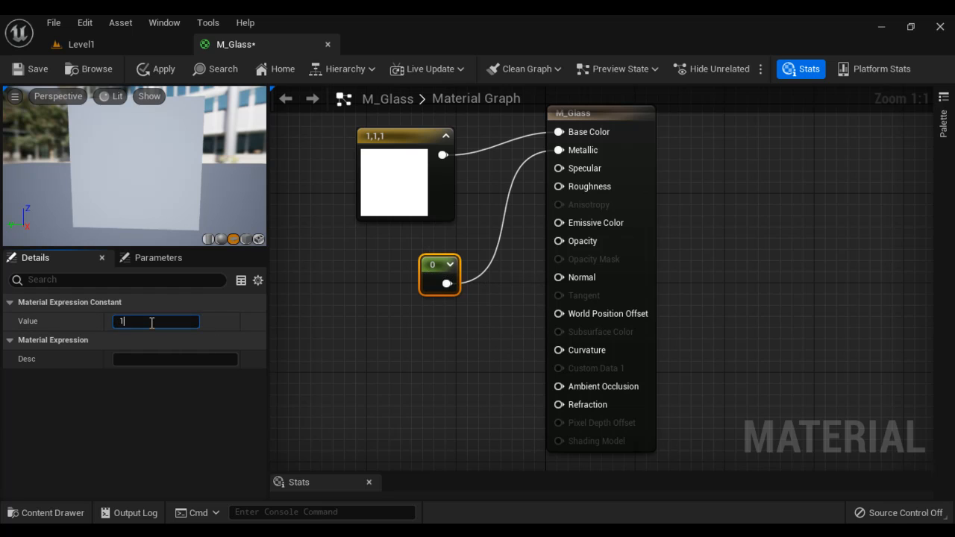
pyautogui.write('1.0')
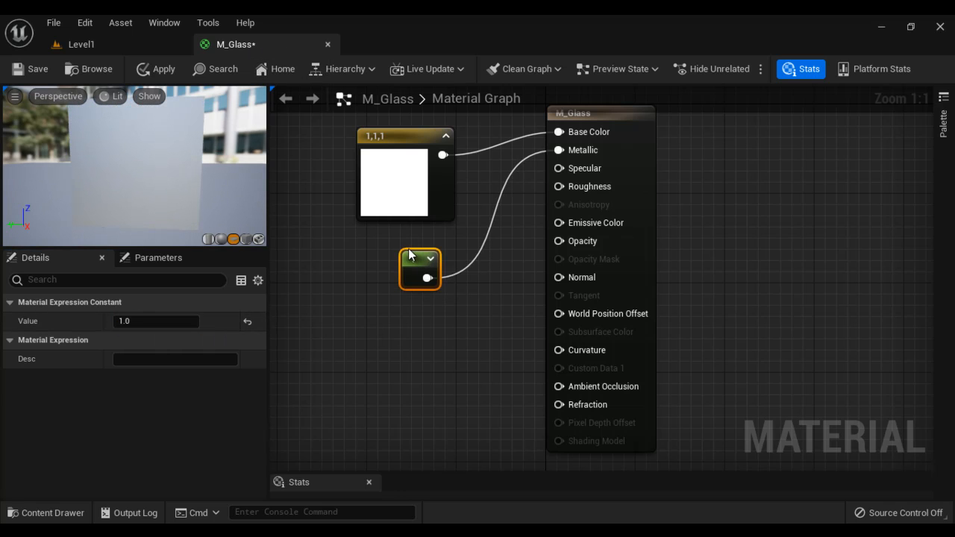
pyautogui.moveTo(585, 187)
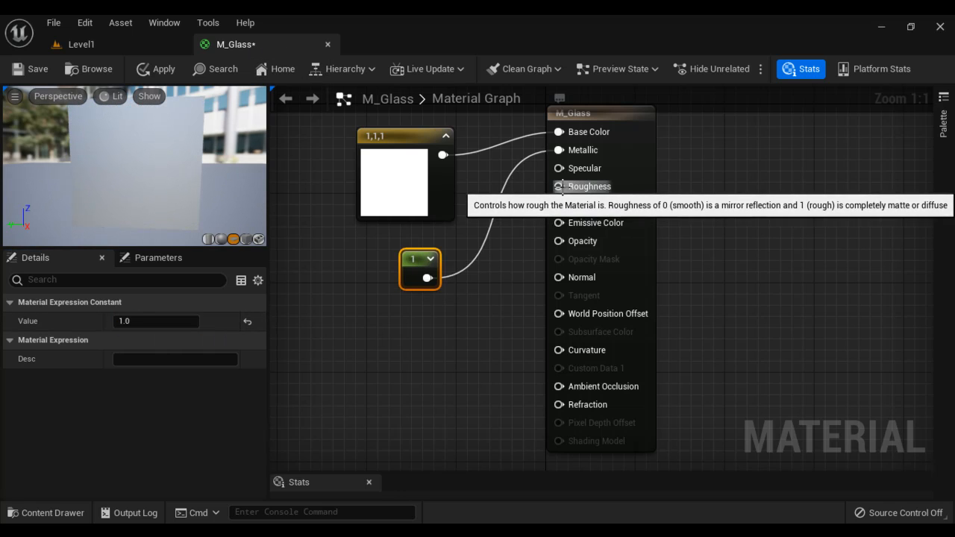
# - Add a Constant of value 0.6 feeding the Roughness input
pyautogui.write('cons')
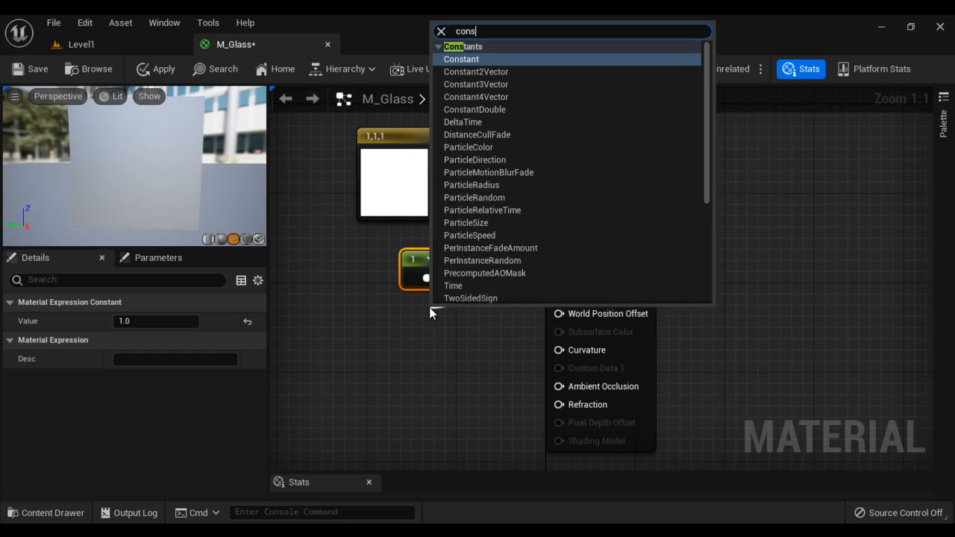
pyautogui.click(462, 59)
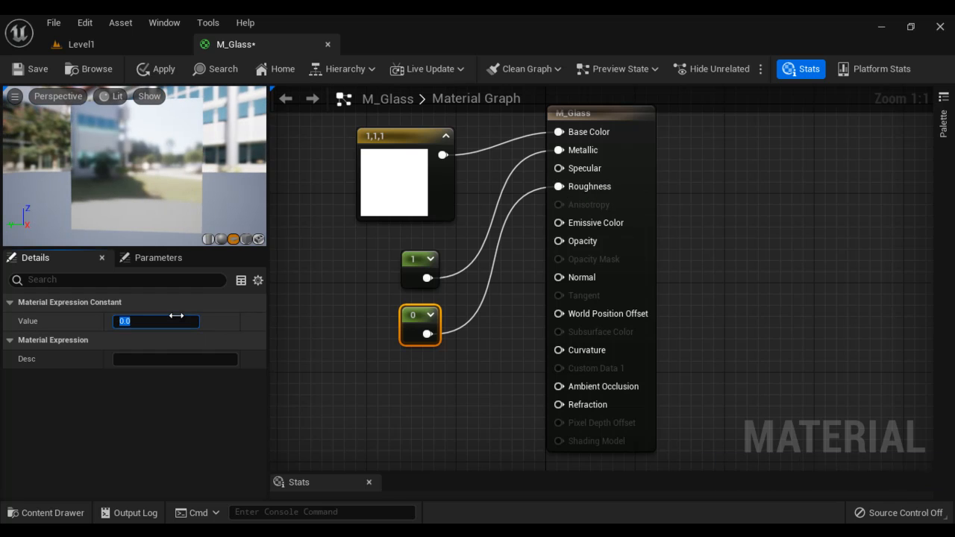
pyautogui.write('0.6')
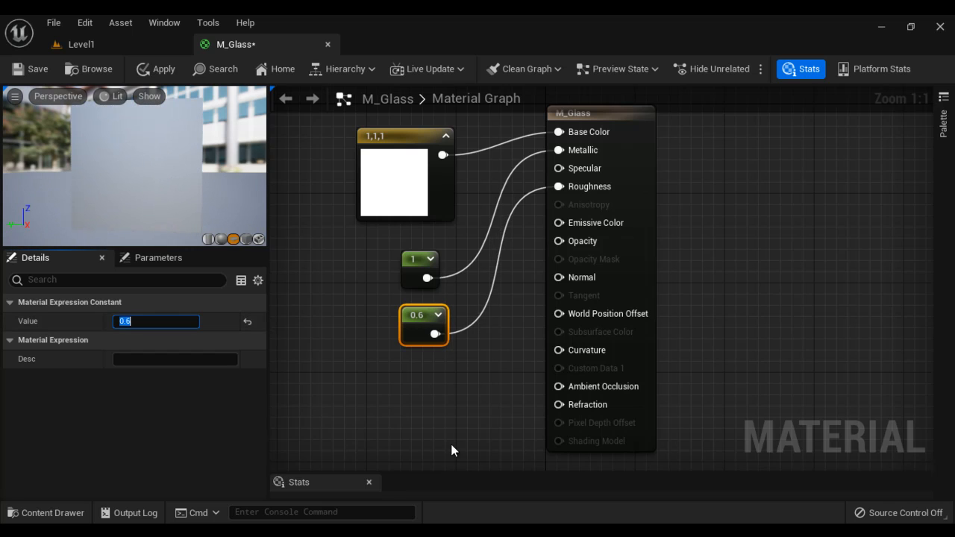
pyautogui.moveTo(182, 200)
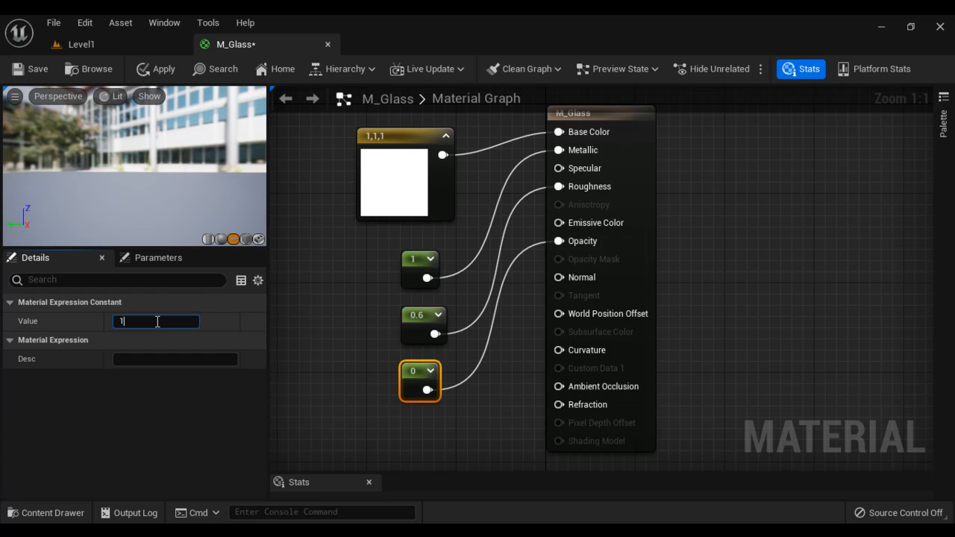
# - Set the Opacity constant to 1.0, then lower it to 0.6
pyautogui.write('1.0')
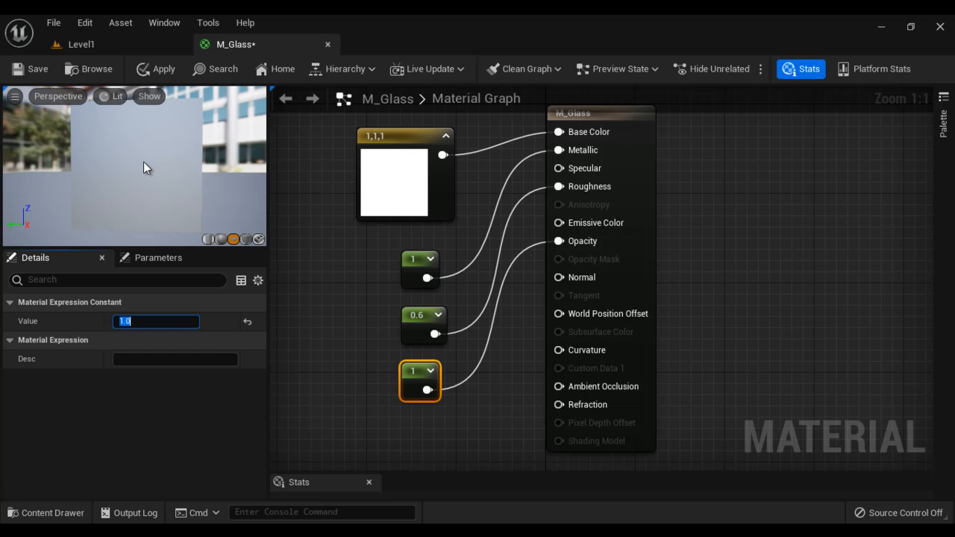
pyautogui.write('0.6')
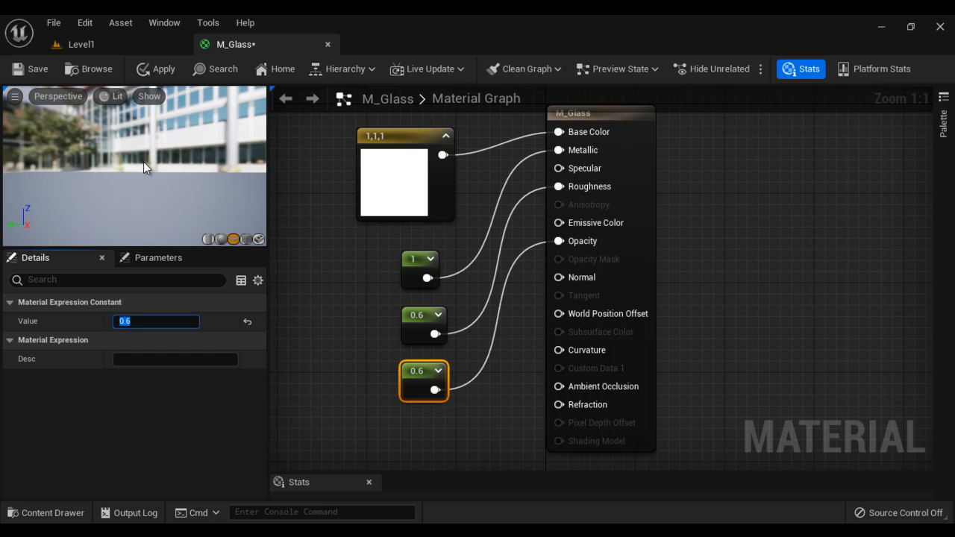
pyautogui.moveTo(185, 188)
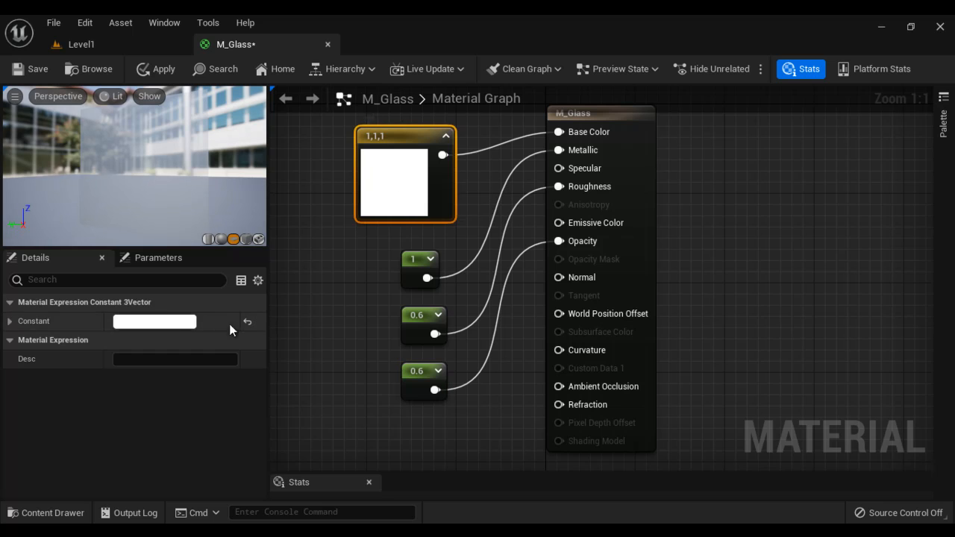
# - Change the base colour constant back to black (0,0,0)
pyautogui.click(155, 321)
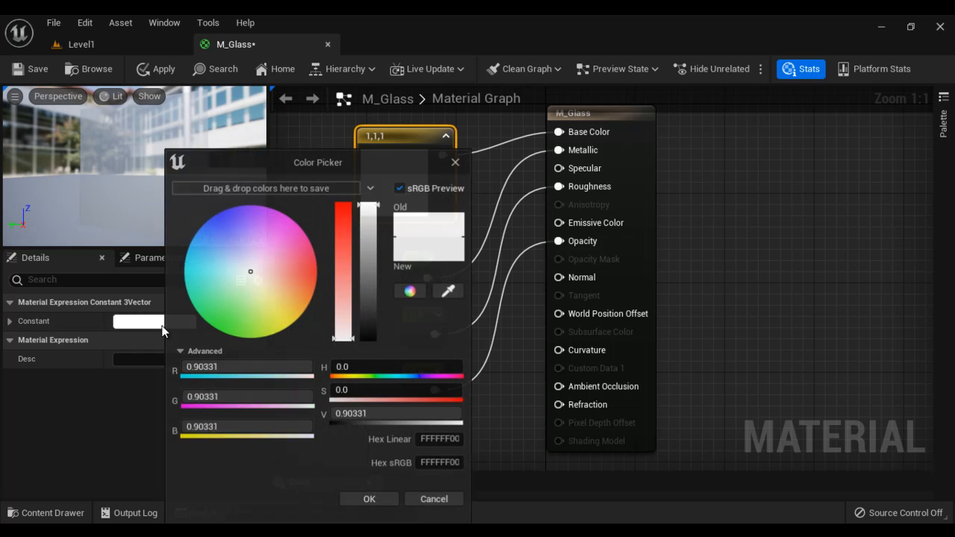
pyautogui.click(369, 498)
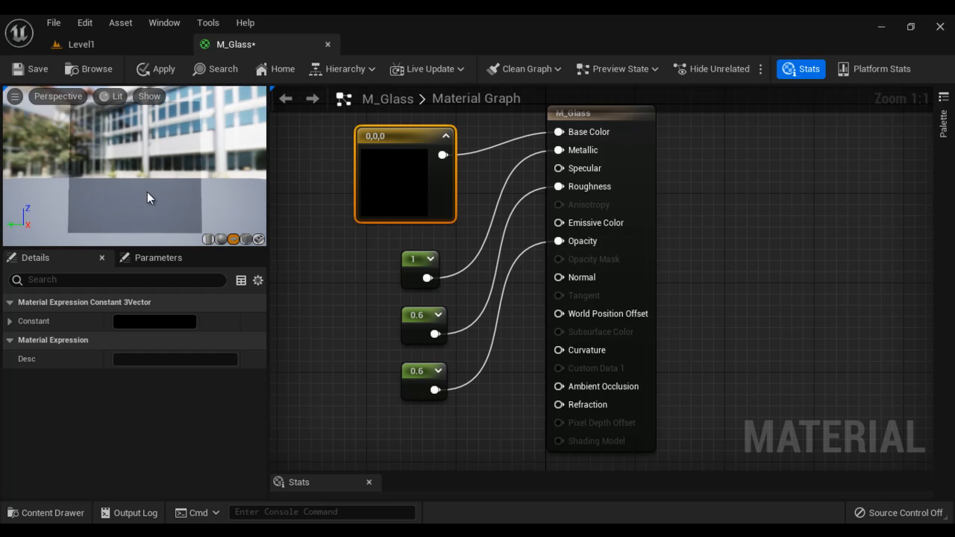
pyautogui.moveTo(587, 404)
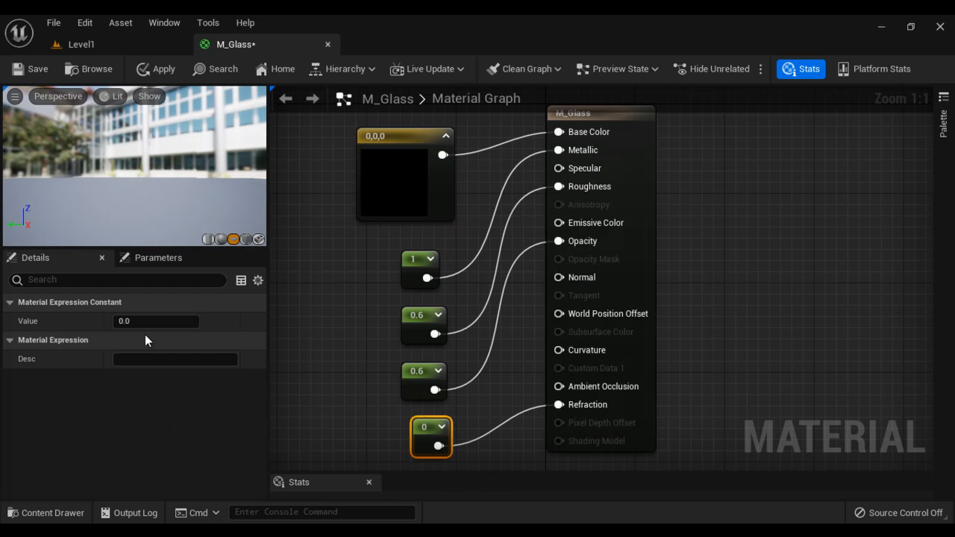
# - Set the Refraction constant to 1.53, then correct it to 1.52
pyautogui.write('1.53')
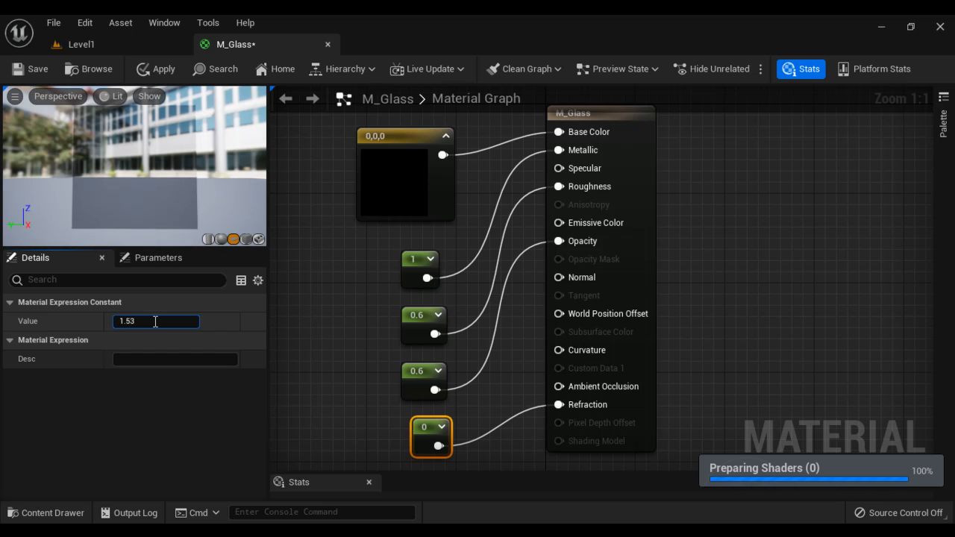
pyautogui.write('1.52')
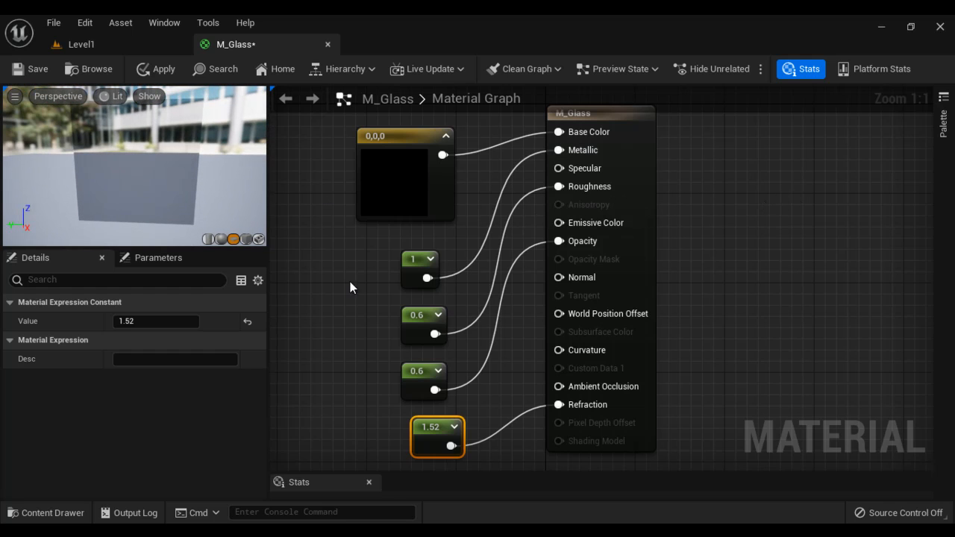
pyautogui.moveTo(376, 293)
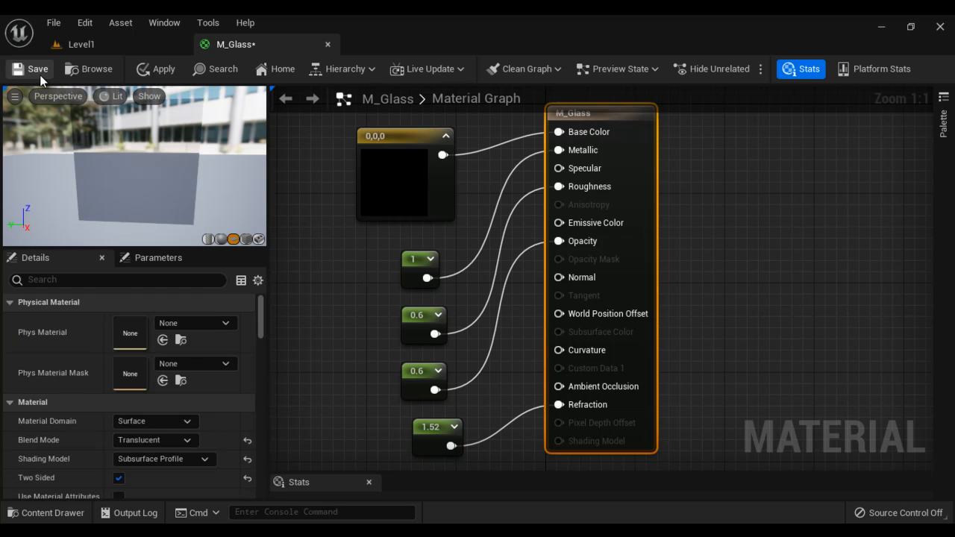
# - Save M_Glass, return to Level1 and adjust the plane with the transform gizmo
pyautogui.click(80, 45)
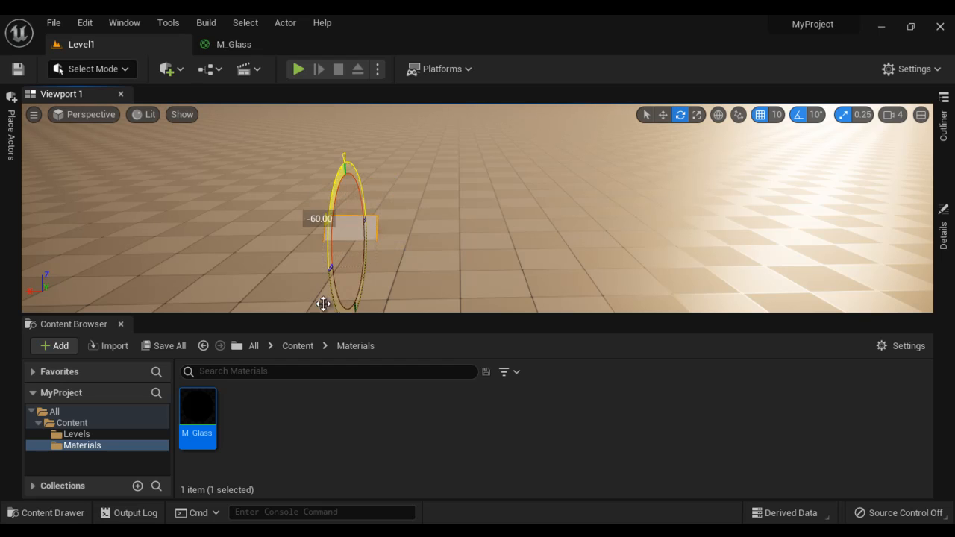
pyautogui.click(663, 114)
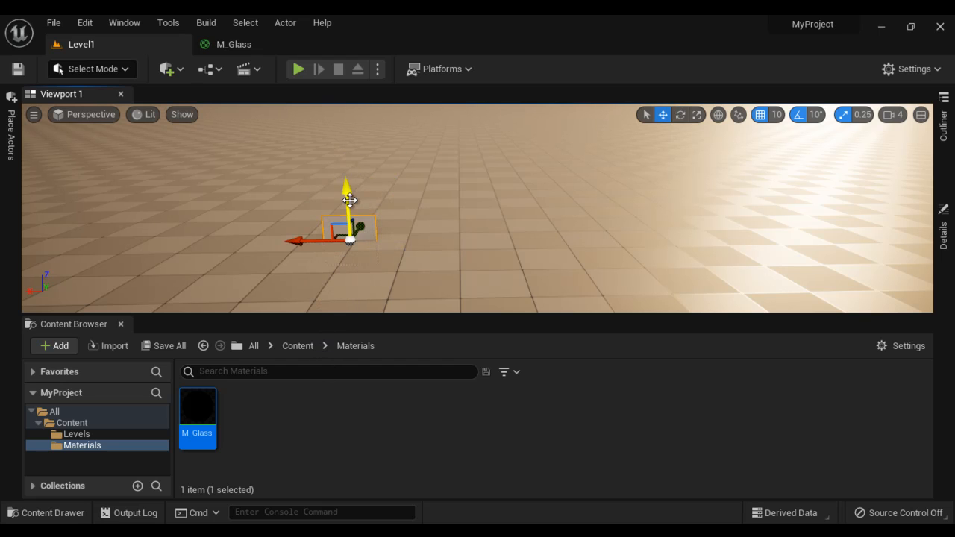